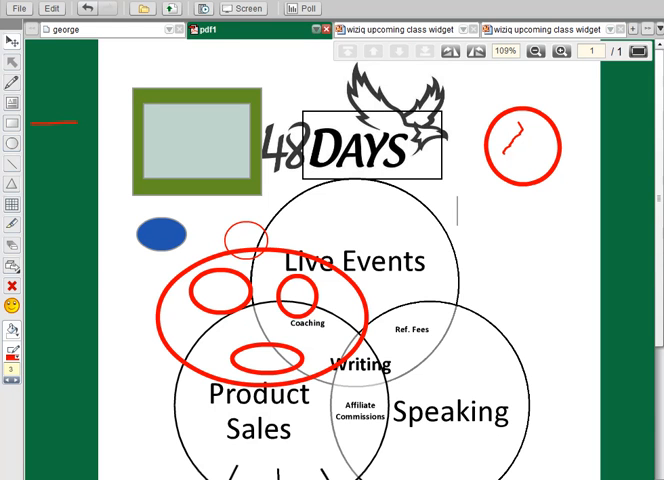
mouse_move(130, 55)
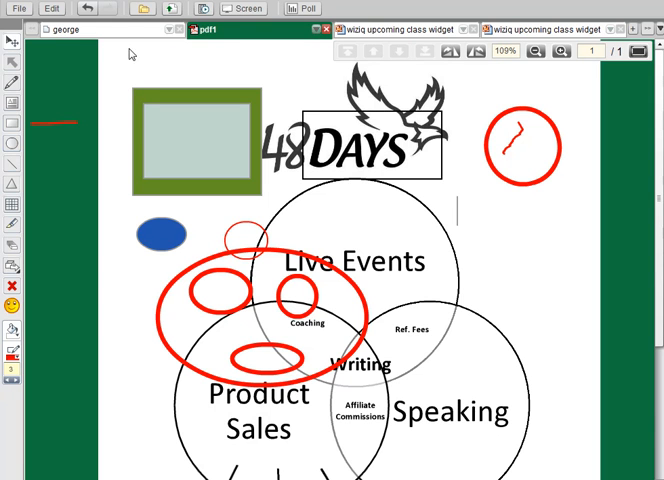
On the george page, draw a long, thick dark purple horizontal line below the blue stroke.
left_click(62, 29)
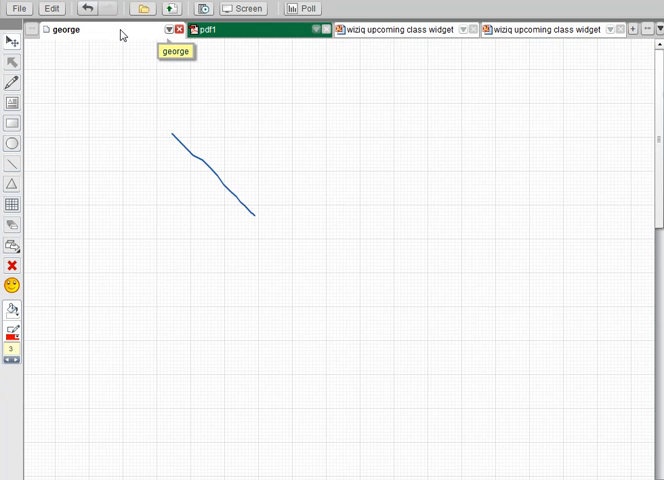
mouse_move(35, 162)
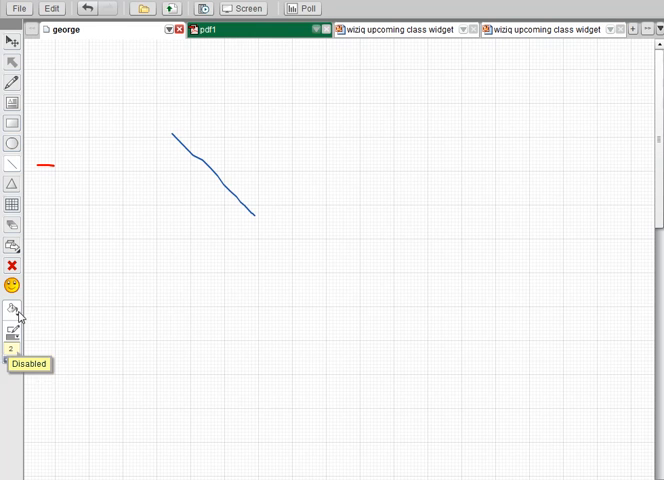
mouse_move(14, 333)
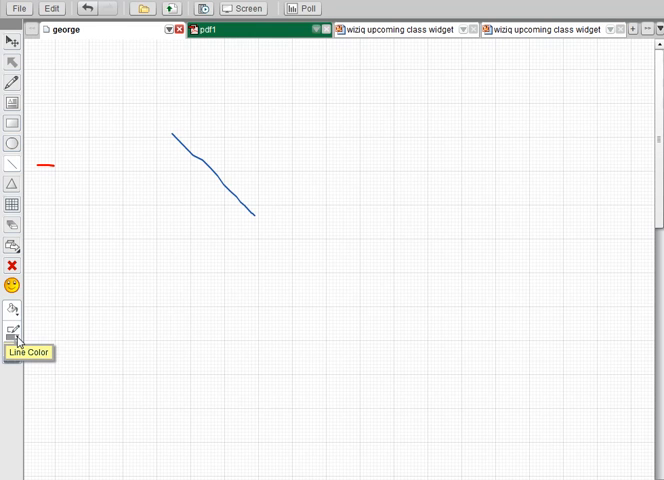
left_click(12, 332)
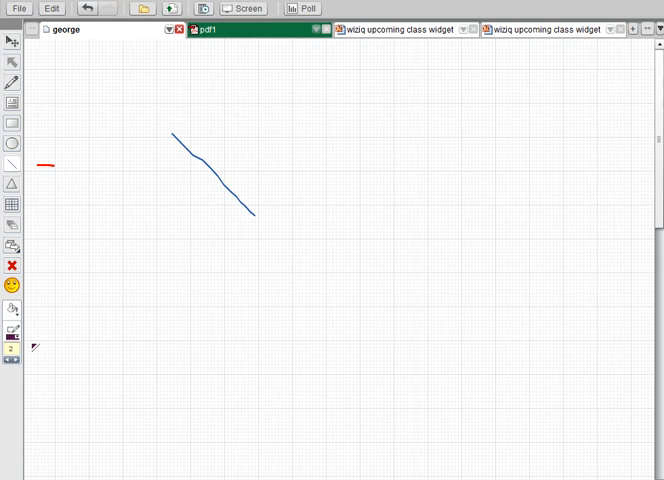
mouse_move(12, 362)
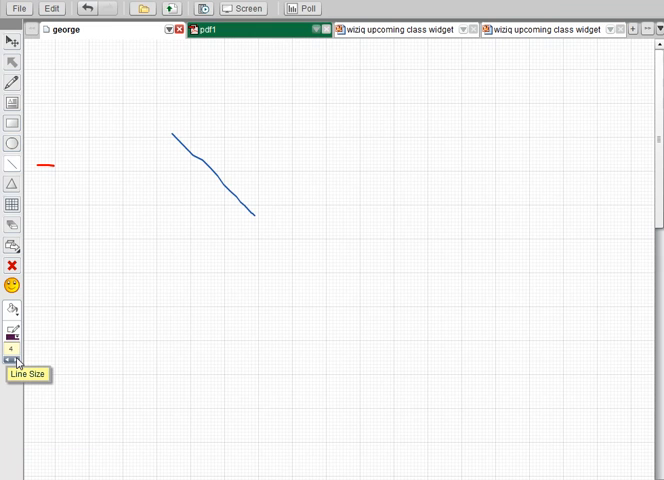
left_click_drag(124, 269, 505, 272)
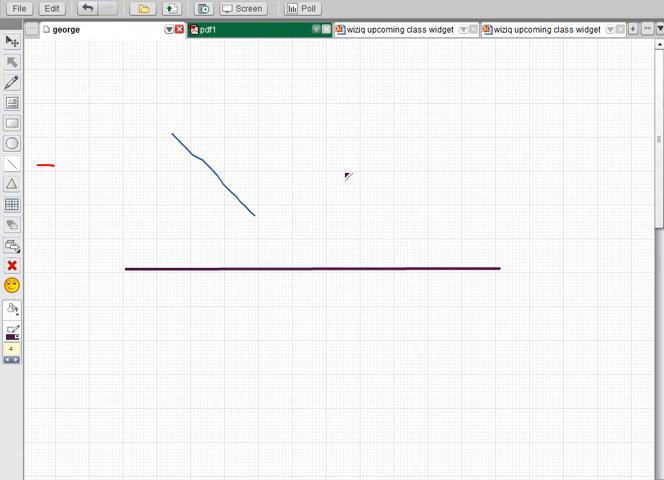
mouse_move(161, 58)
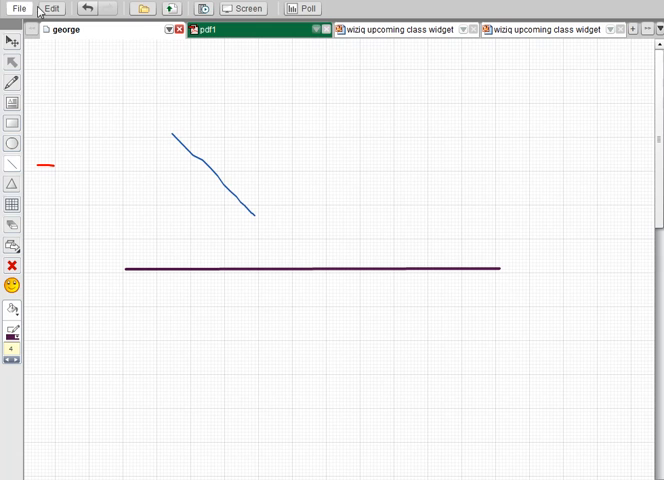
left_click(52, 9)
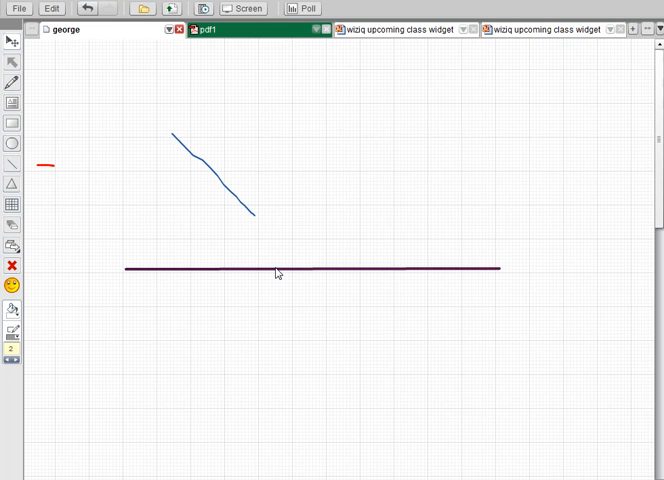
mouse_move(530, 327)
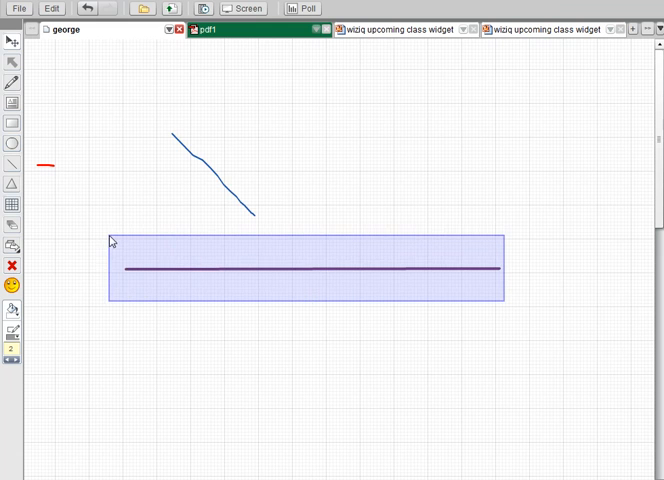
Shorten and tilt the line to rise rightward, recolour it orange, and set Line Size 13.
left_click(300, 269)
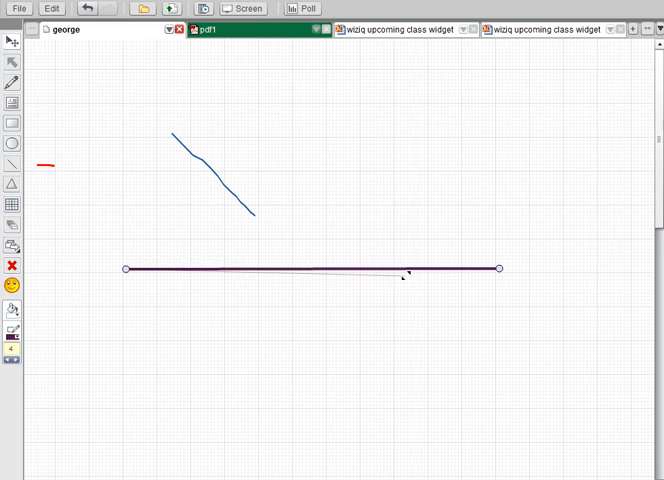
left_click_drag(500, 268, 405, 268)
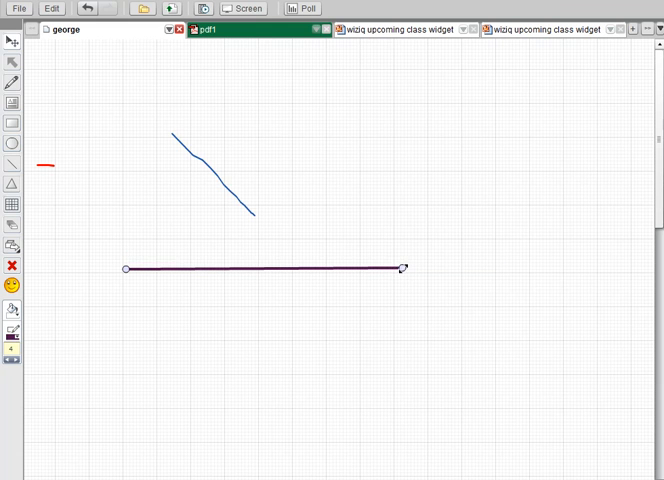
left_click_drag(404, 267, 367, 162)
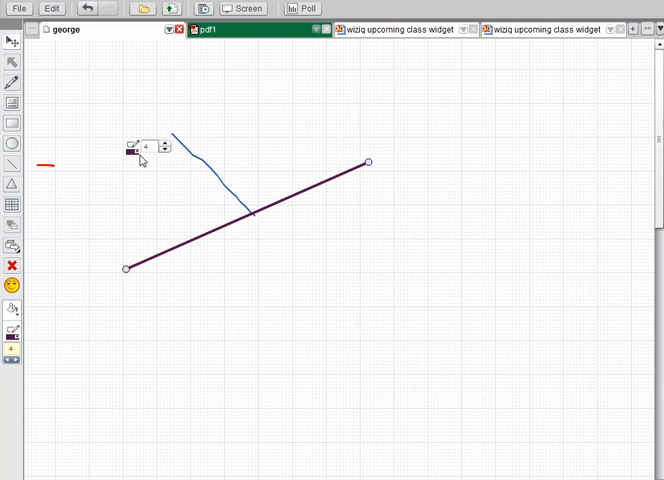
left_click(131, 153)
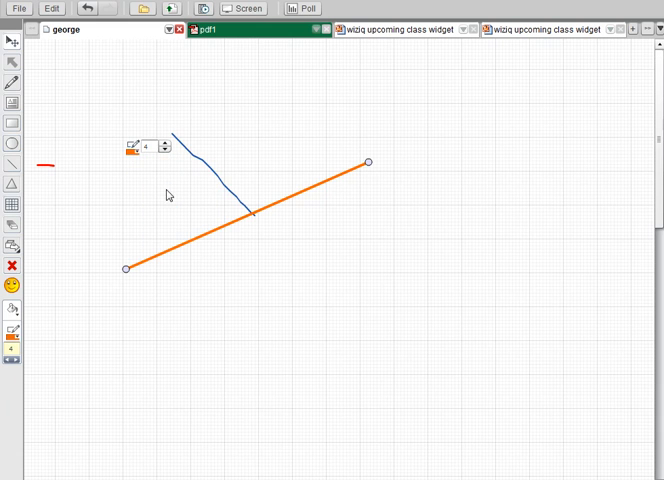
mouse_move(165, 148)
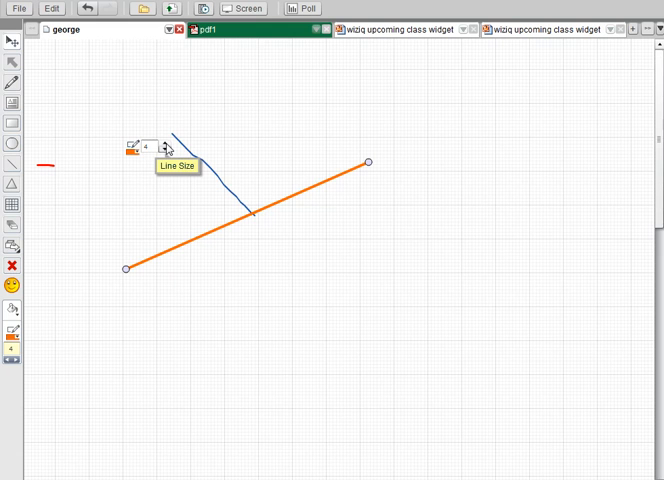
left_click(168, 145)
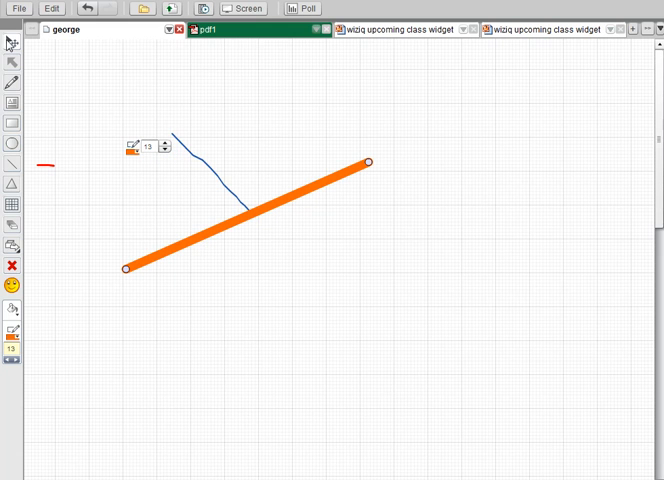
left_click_drag(145, 118, 390, 310)
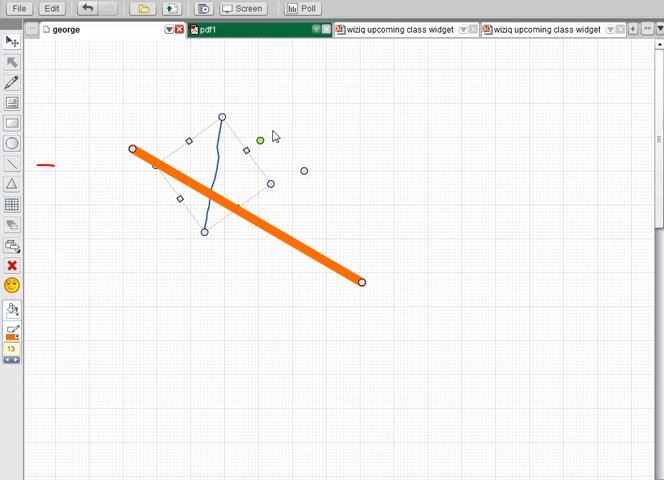
mouse_move(229, 166)
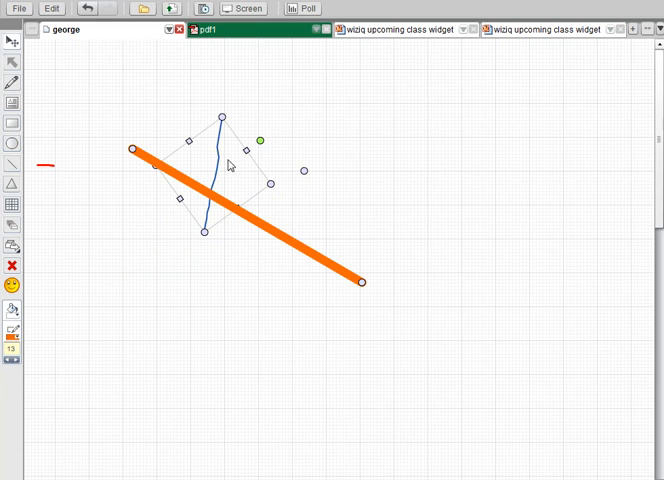
mouse_move(255, 236)
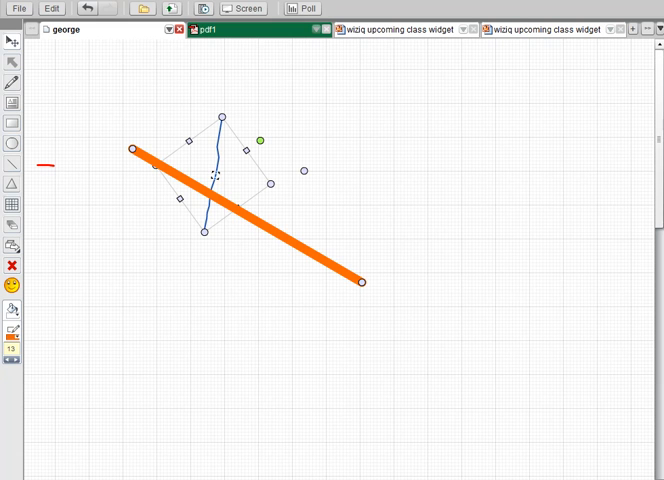
Right-click the whiteboard to bring up its shortcut menu.
right_click(227, 183)
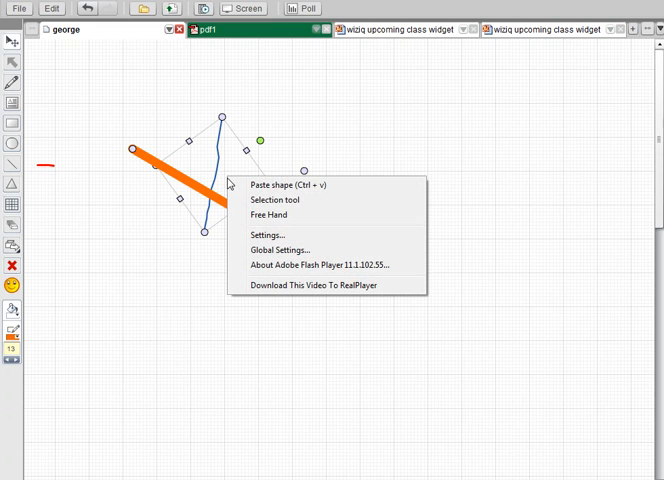
mouse_move(265, 203)
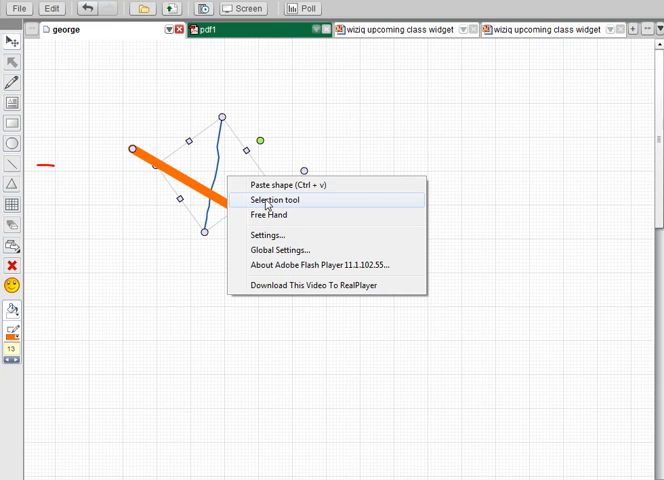
mouse_move(270, 235)
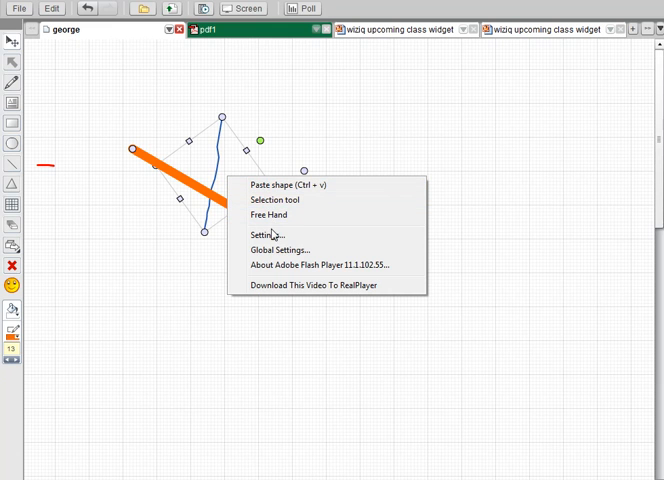
mouse_move(224, 176)
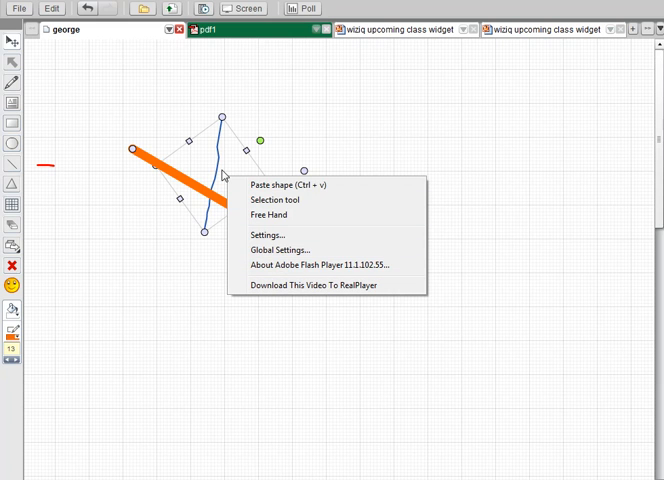
mouse_move(355, 236)
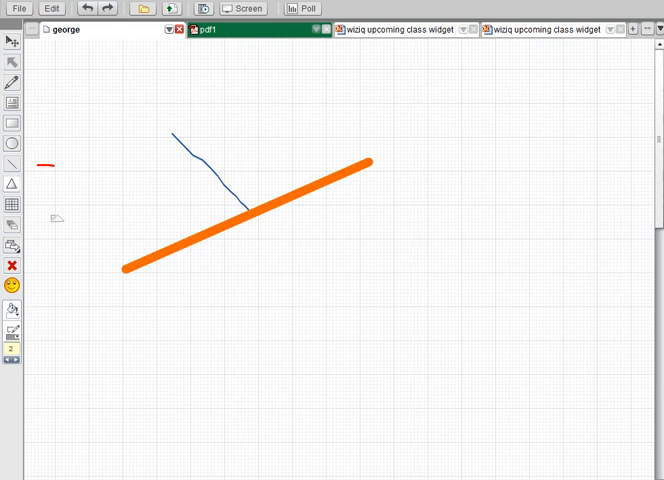
Draw a grey triangle at lower right and nest a smaller pasted copy inside it.
left_click_drag(483, 262, 588, 408)
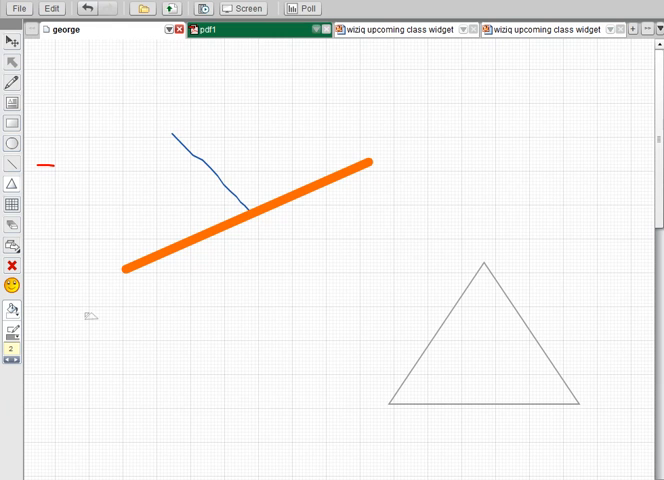
left_click(12, 333)
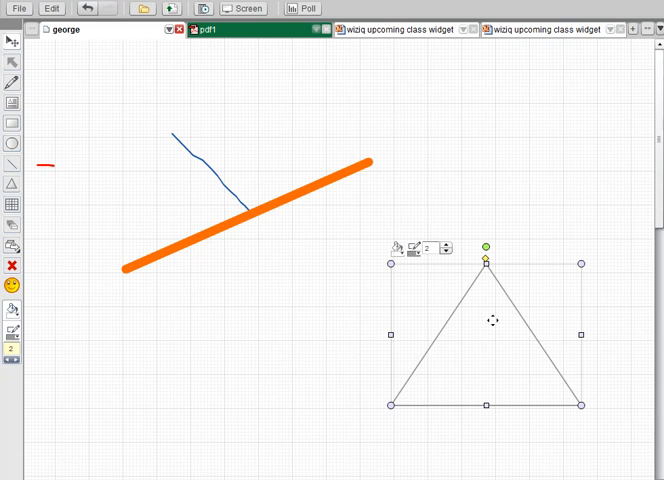
right_click(490, 320)
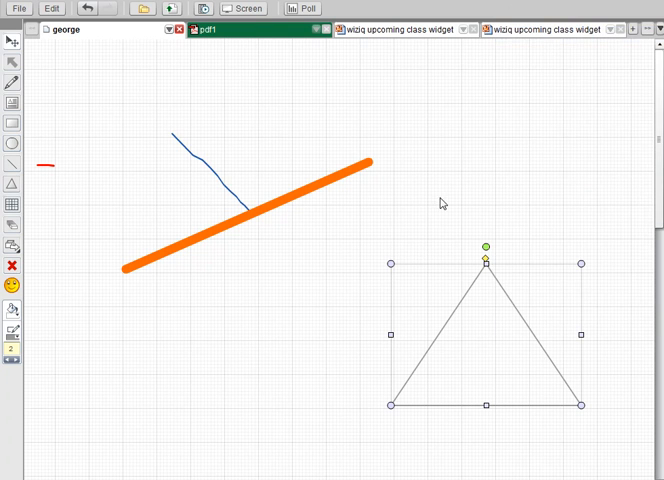
mouse_move(475, 330)
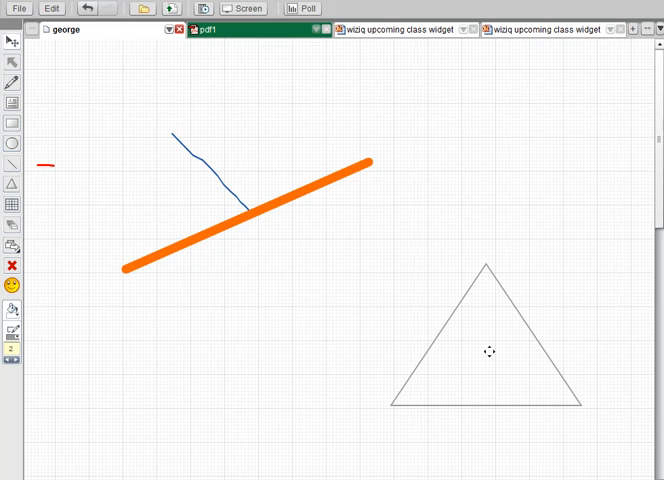
right_click(489, 351)
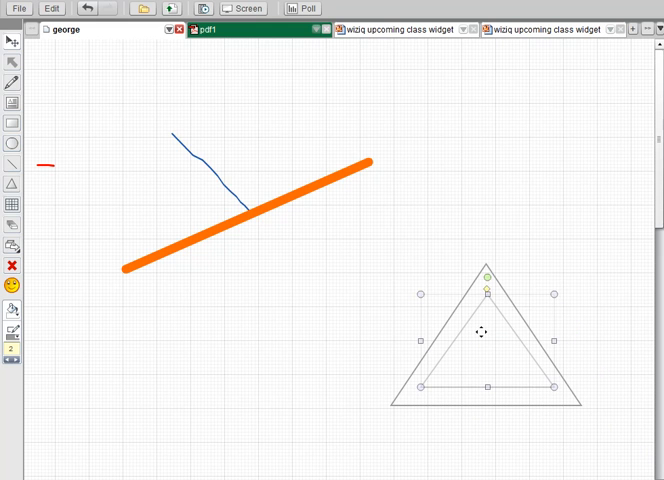
left_click(372, 337)
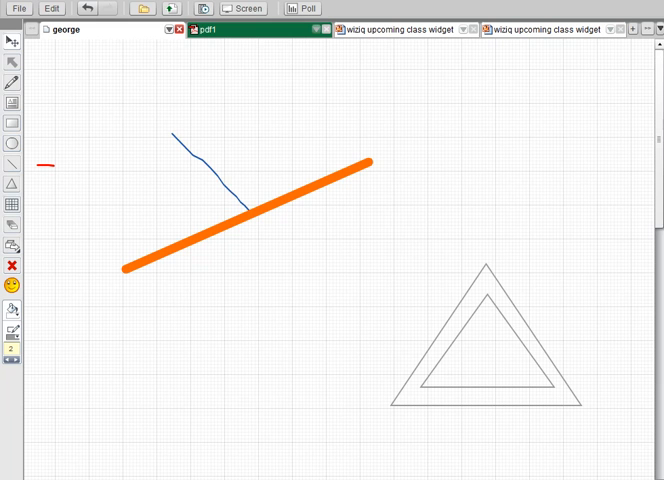
mouse_move(373, 244)
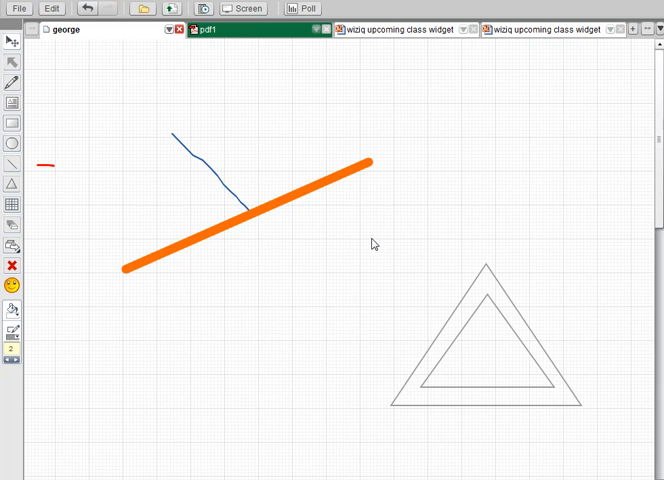
Give both nested triangles blue outlines of width 7 and paste a third copy.
left_click(485, 340)
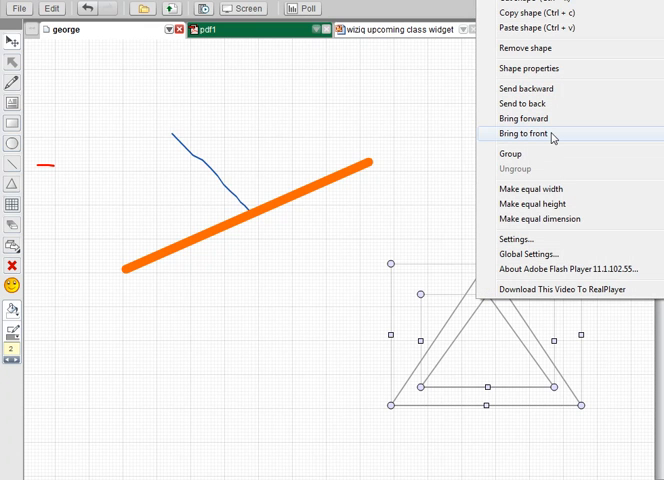
mouse_move(548, 89)
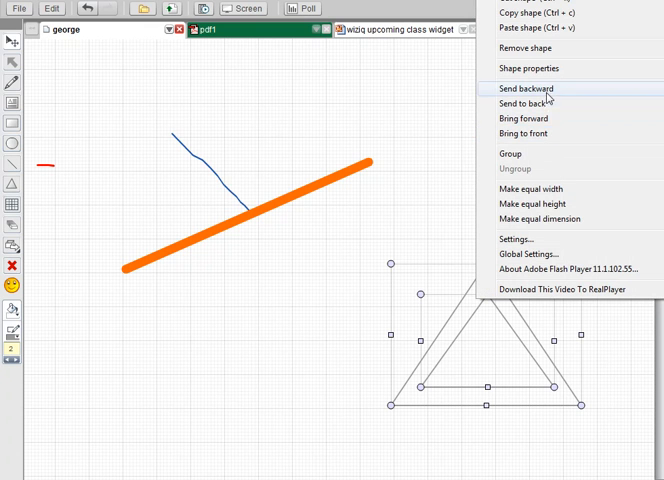
mouse_move(538, 72)
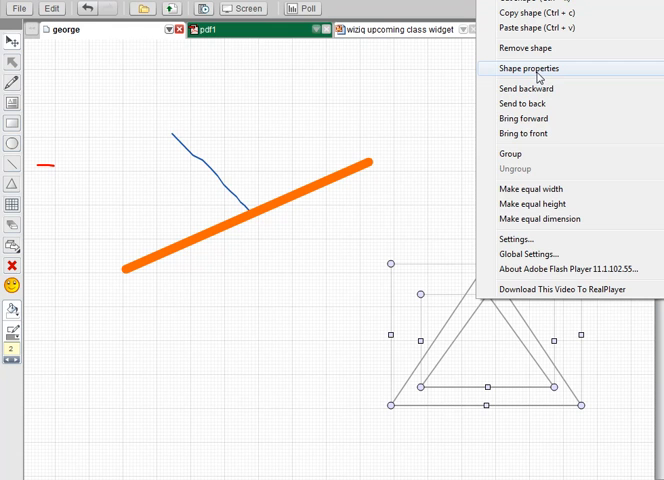
left_click(529, 68)
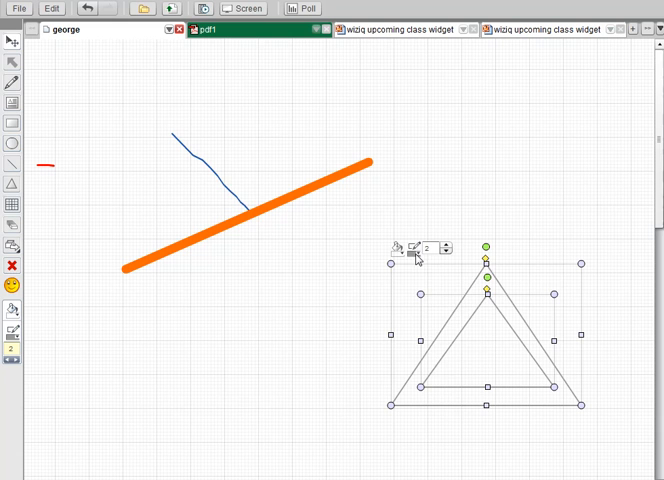
left_click(404, 247)
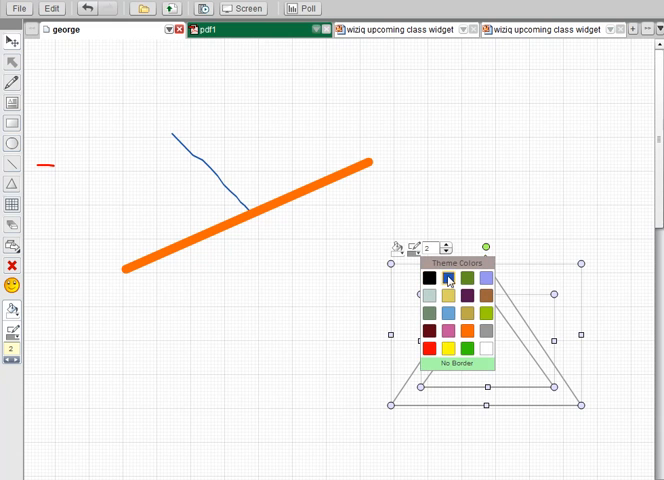
left_click(448, 279)
type("7")
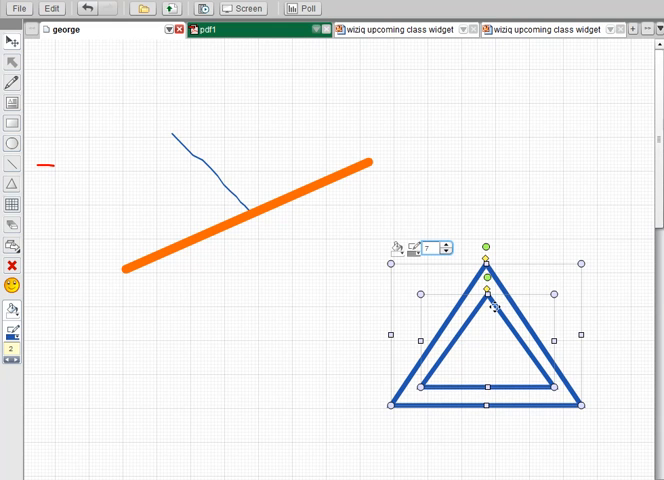
right_click(490, 305)
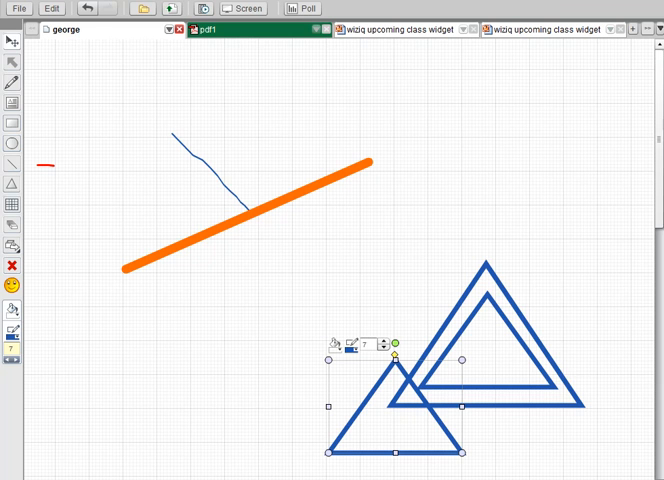
Delete the overlapping pasted triangle, then dismiss the shape menu and deselect the nested pair.
key("Delete")
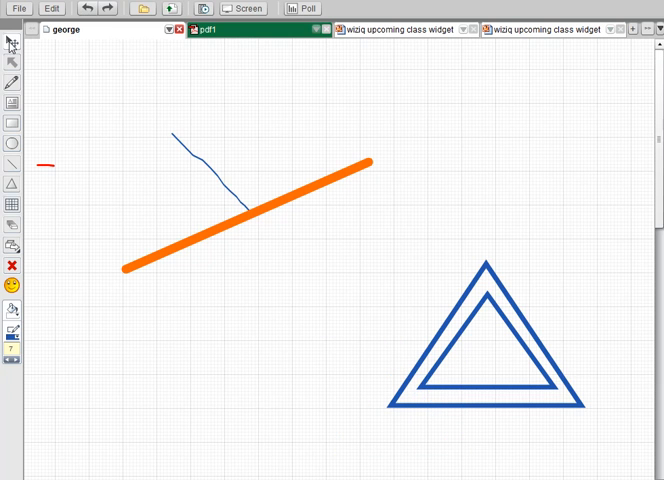
left_click(485, 335)
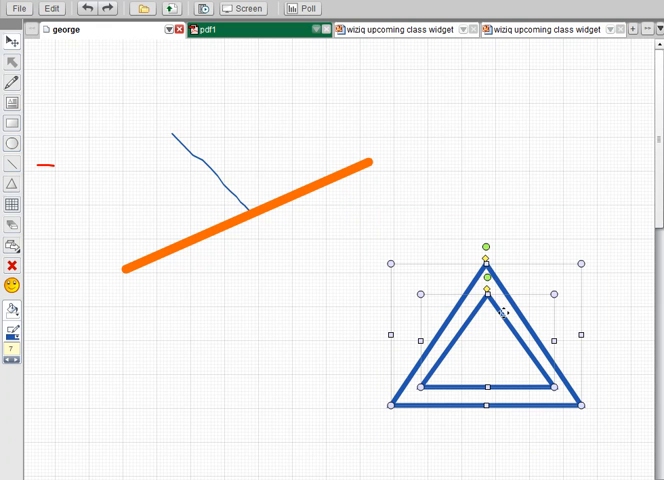
mouse_move(472, 280)
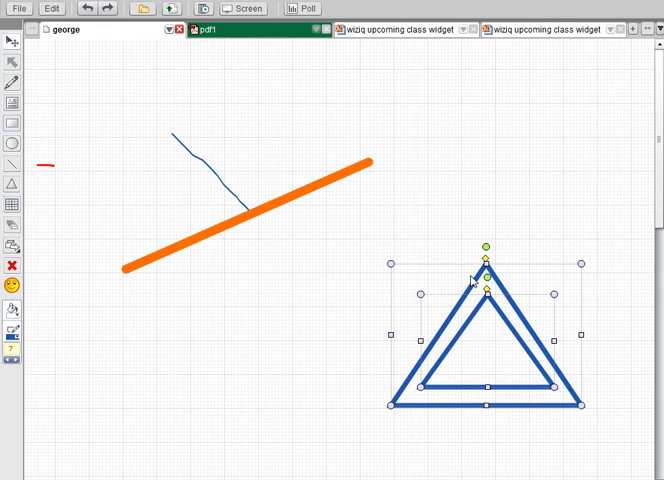
right_click(475, 280)
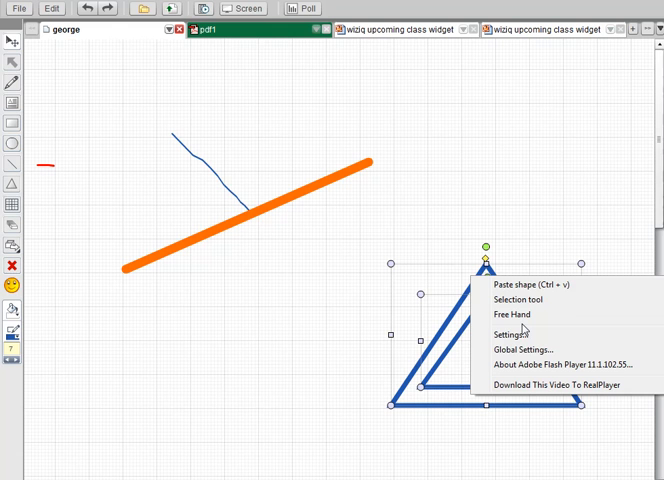
mouse_move(391, 314)
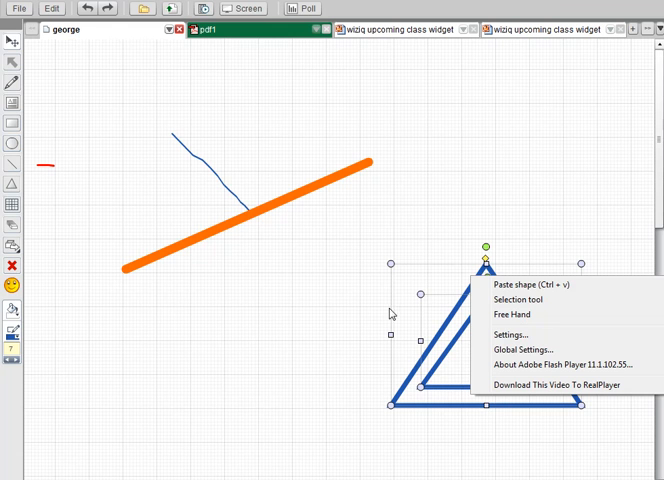
left_click(264, 264)
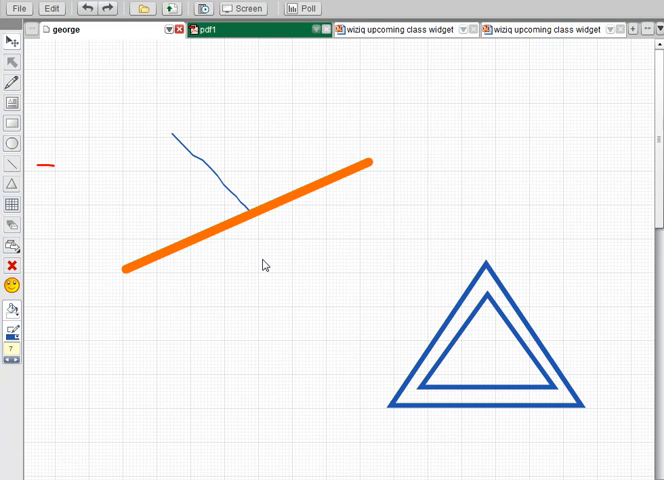
mouse_move(449, 303)
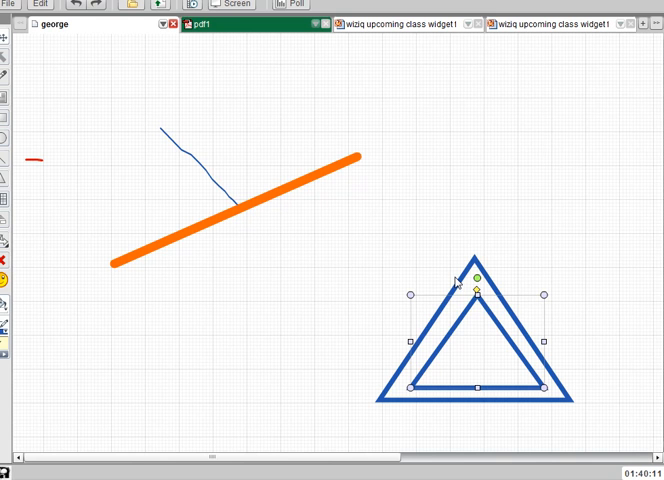
mouse_move(427, 252)
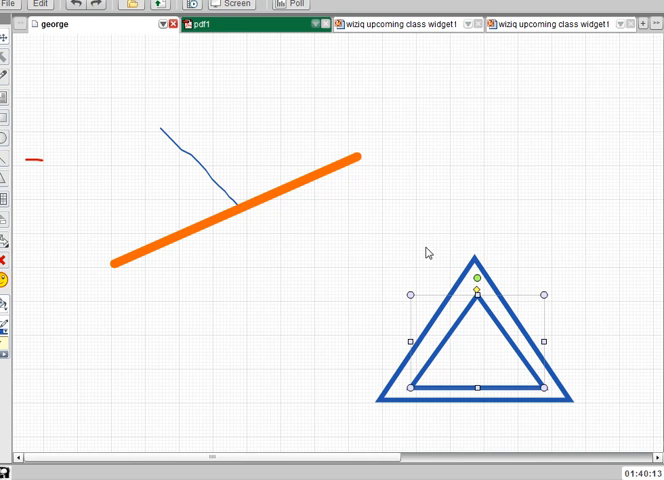